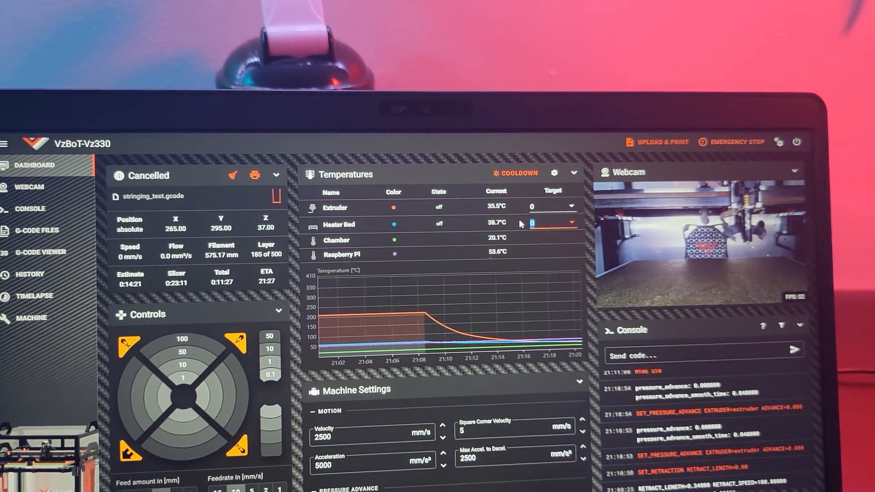
Set the heater bed target to 60 °C and go to the G-code Files list
type("60")
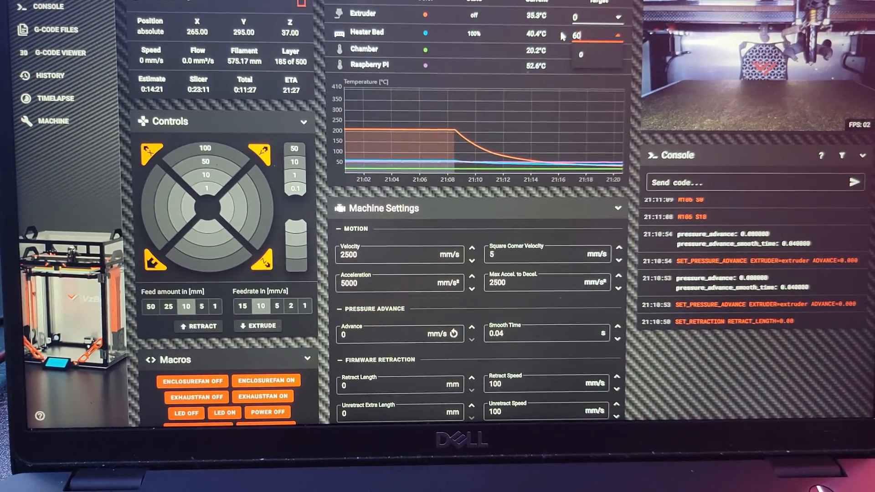
left_click(74, 42)
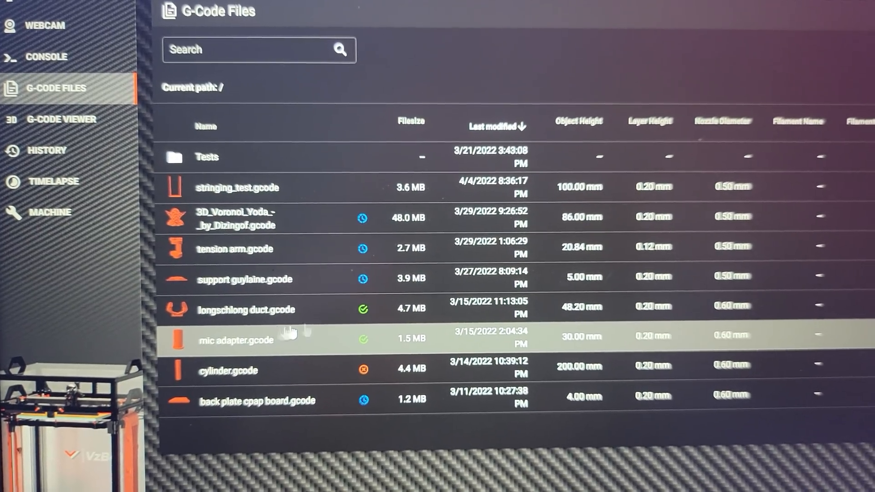
left_click(237, 187)
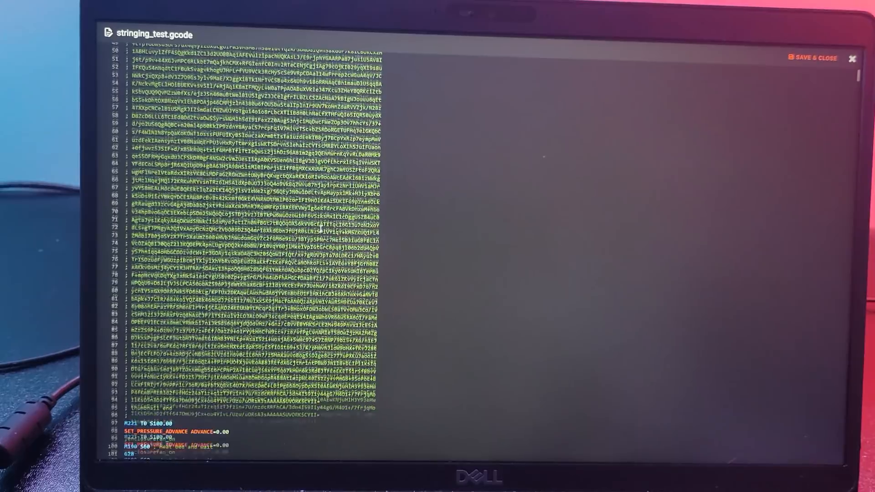
scroll("down", 3)
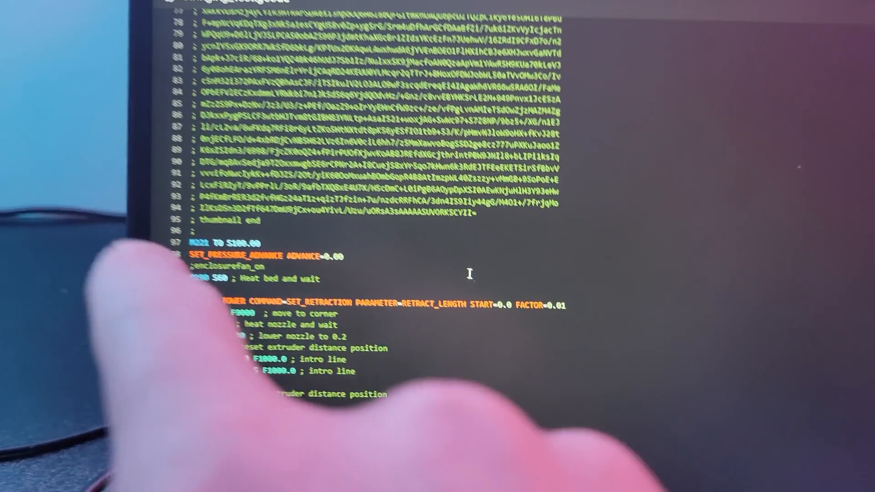
scroll("down", 3)
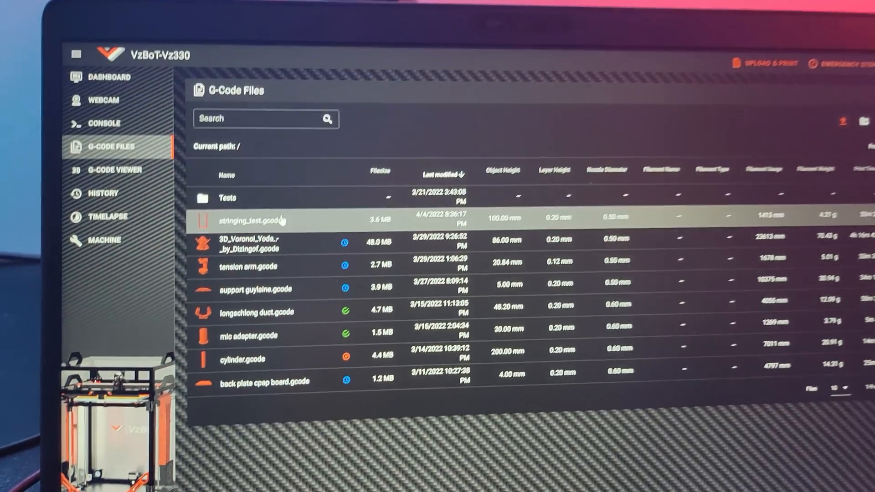
Start printing stringing_test.gcode on the VzBoT via the Start Job dialog
left_click(251, 218)
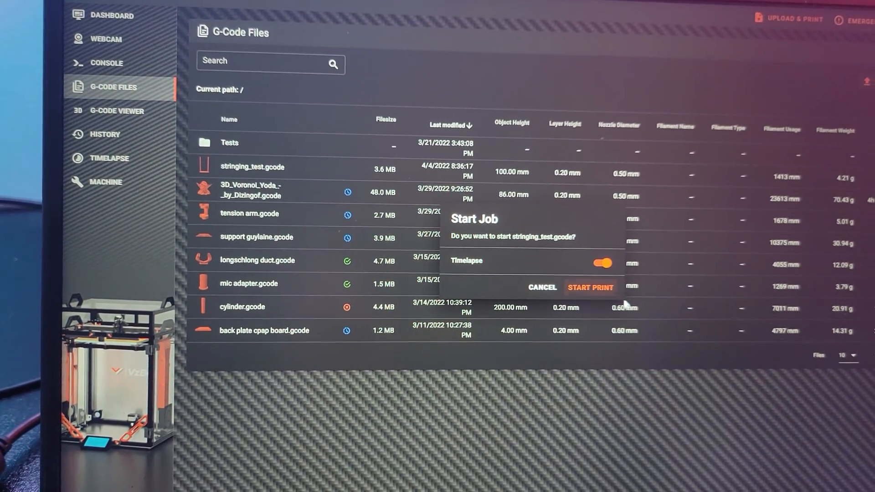
left_click(589, 287)
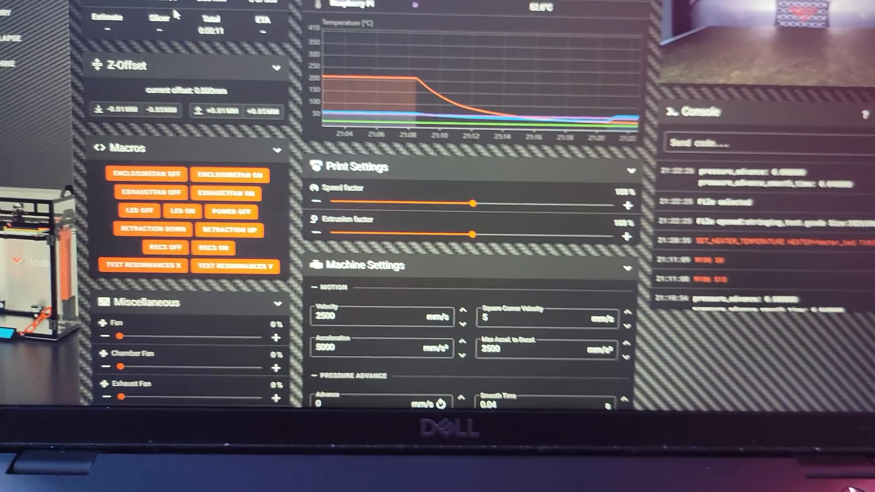
scroll("down", 3)
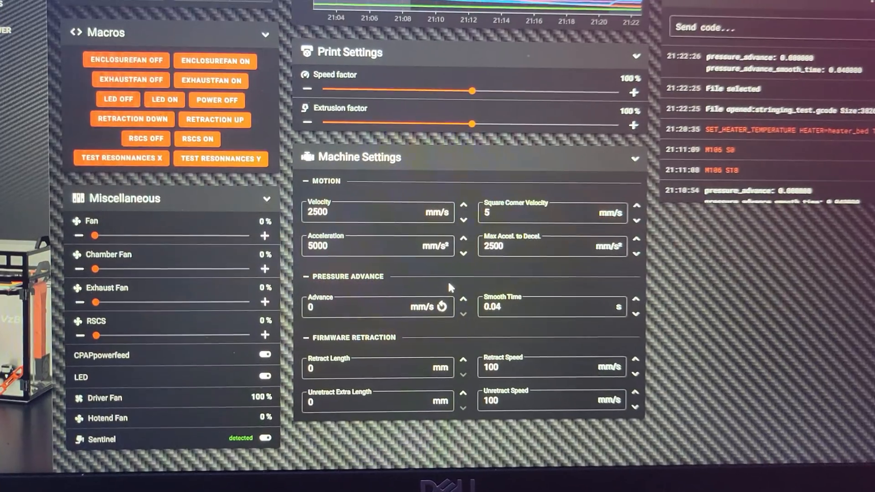